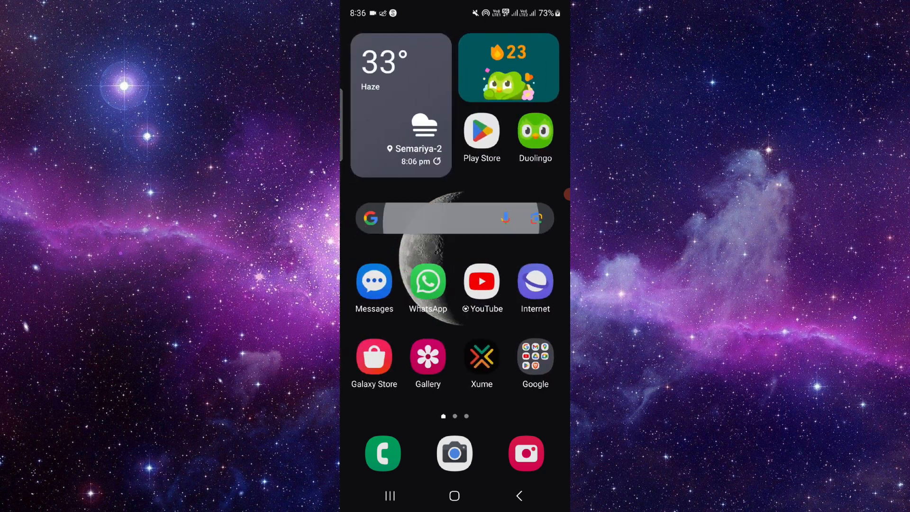
- Search Google for 'montreal bank' from the home screen search widget
{"action": "type", "text": "montreal bank"}
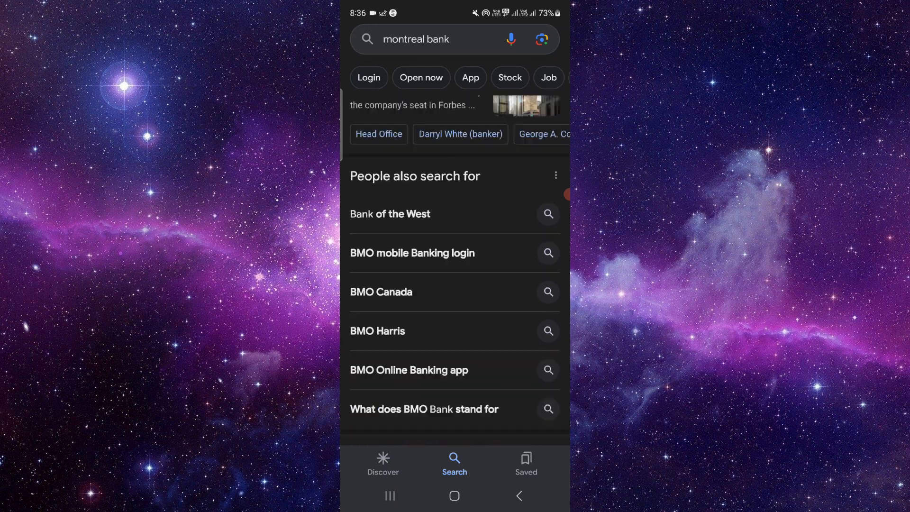
- Open the bmo.com BMO Canada result, then close all recent apps to return home
{"action": "scroll", "scroll_direction": "down", "scroll_amount": 3}
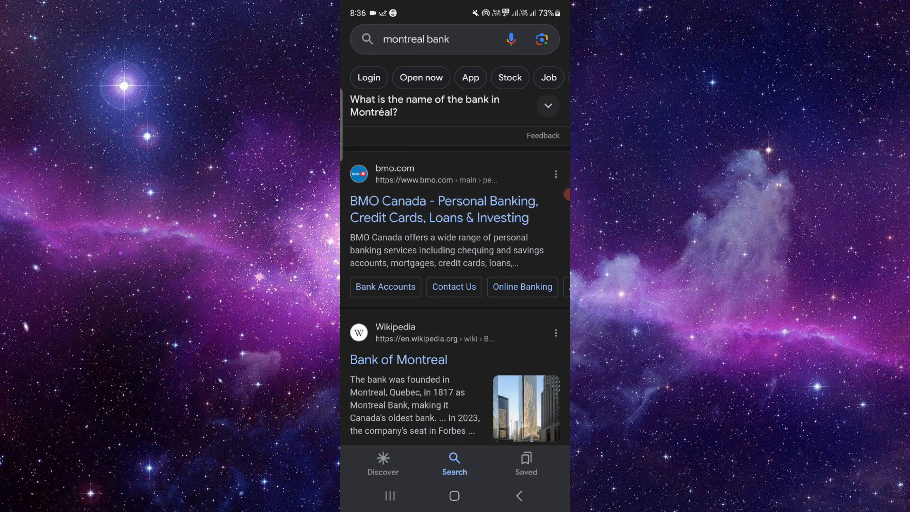
{"action": "left_click", "coordinate": [443, 209]}
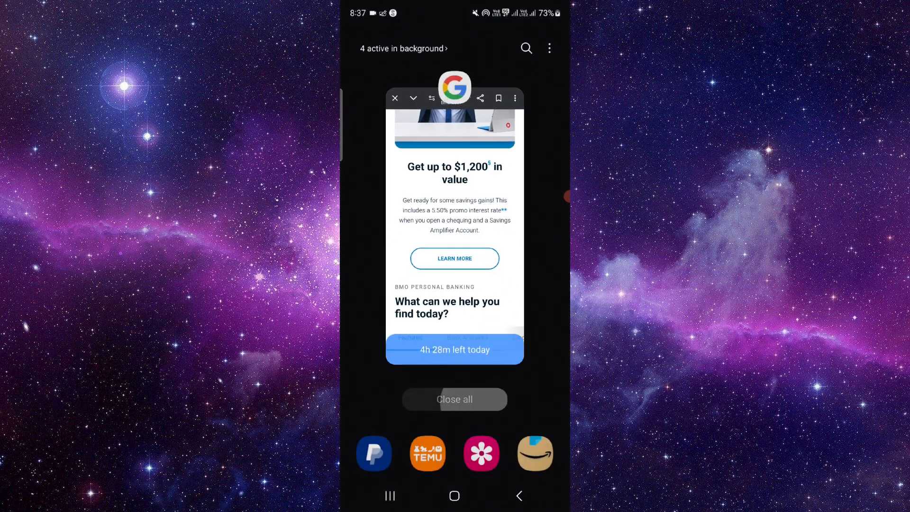
{"action": "left_click", "coordinate": [455, 399]}
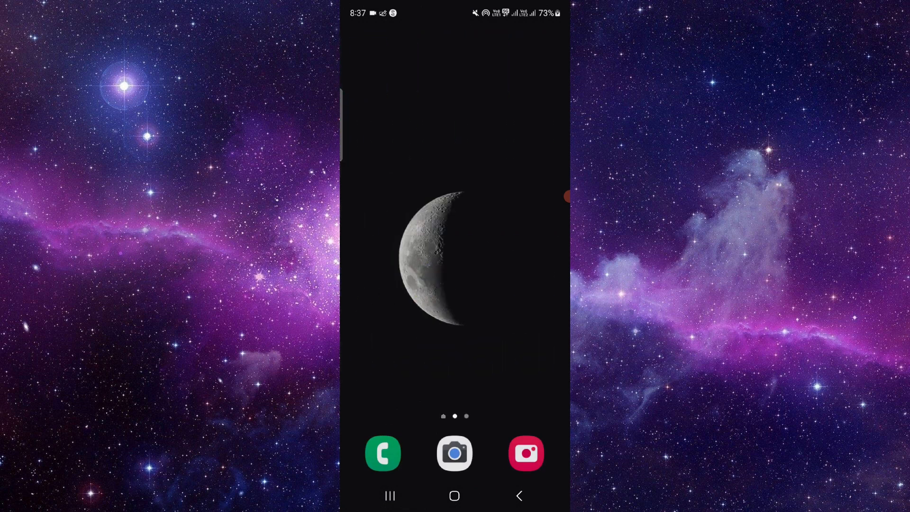